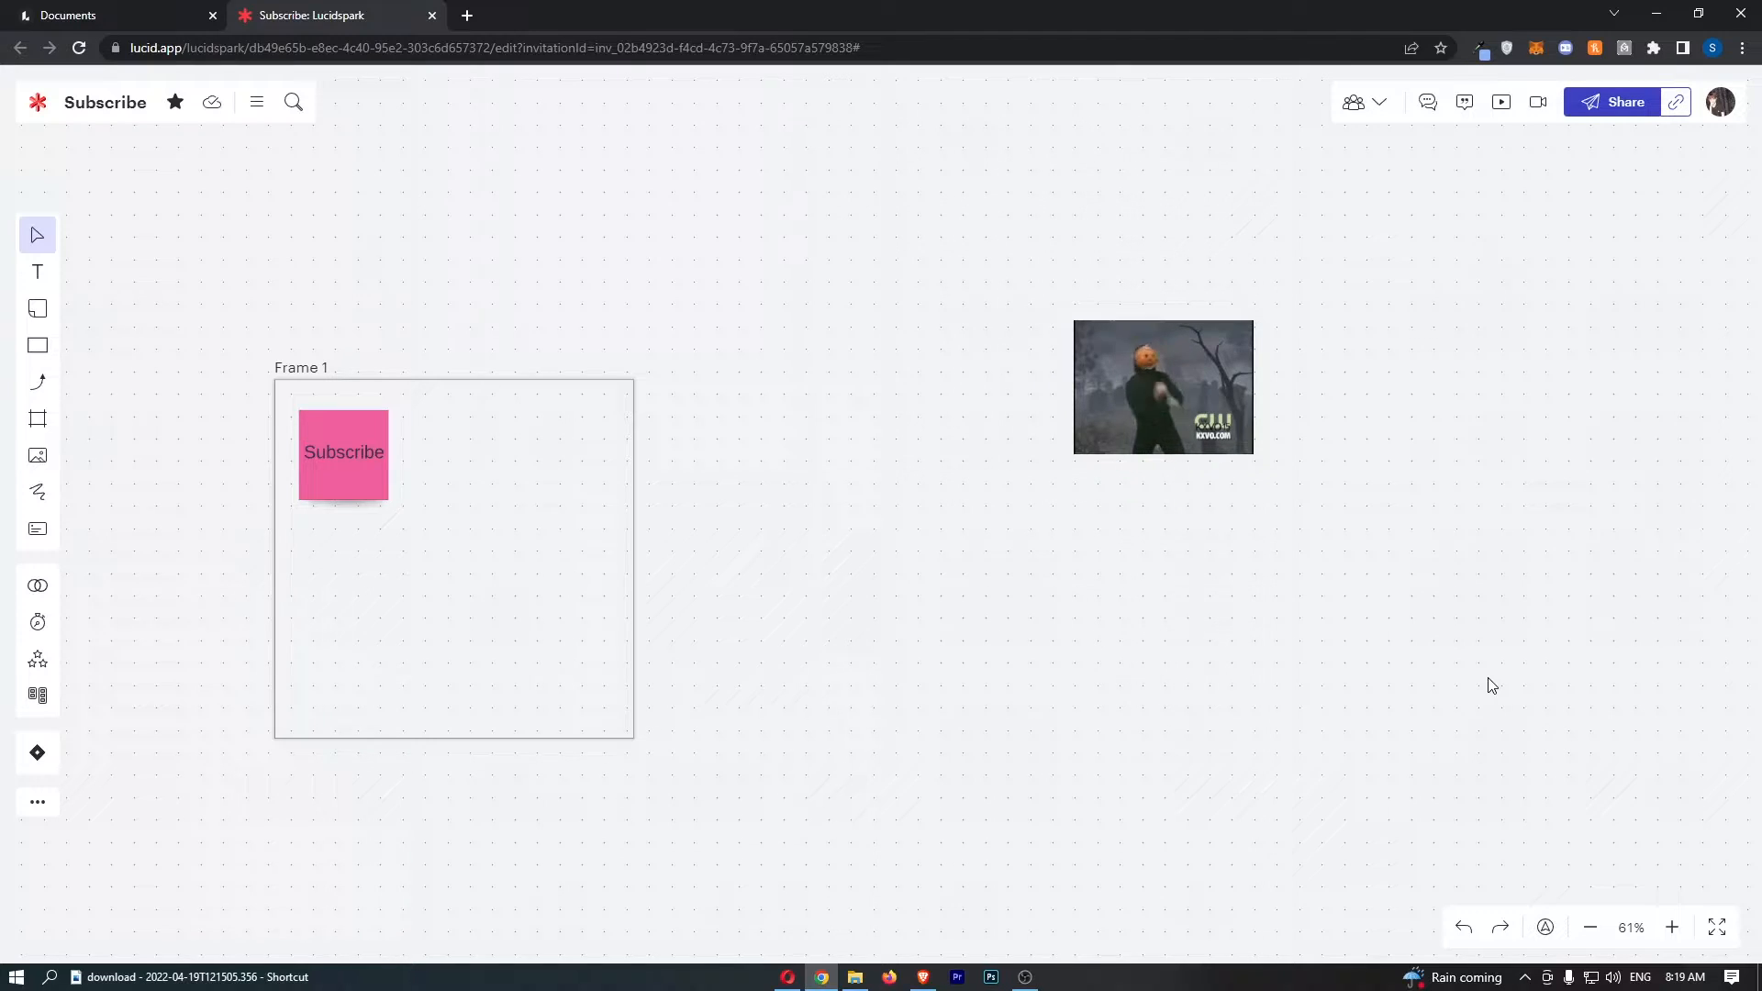
- Bring up the board's file actions from the menu beside the title
click(1162, 388)
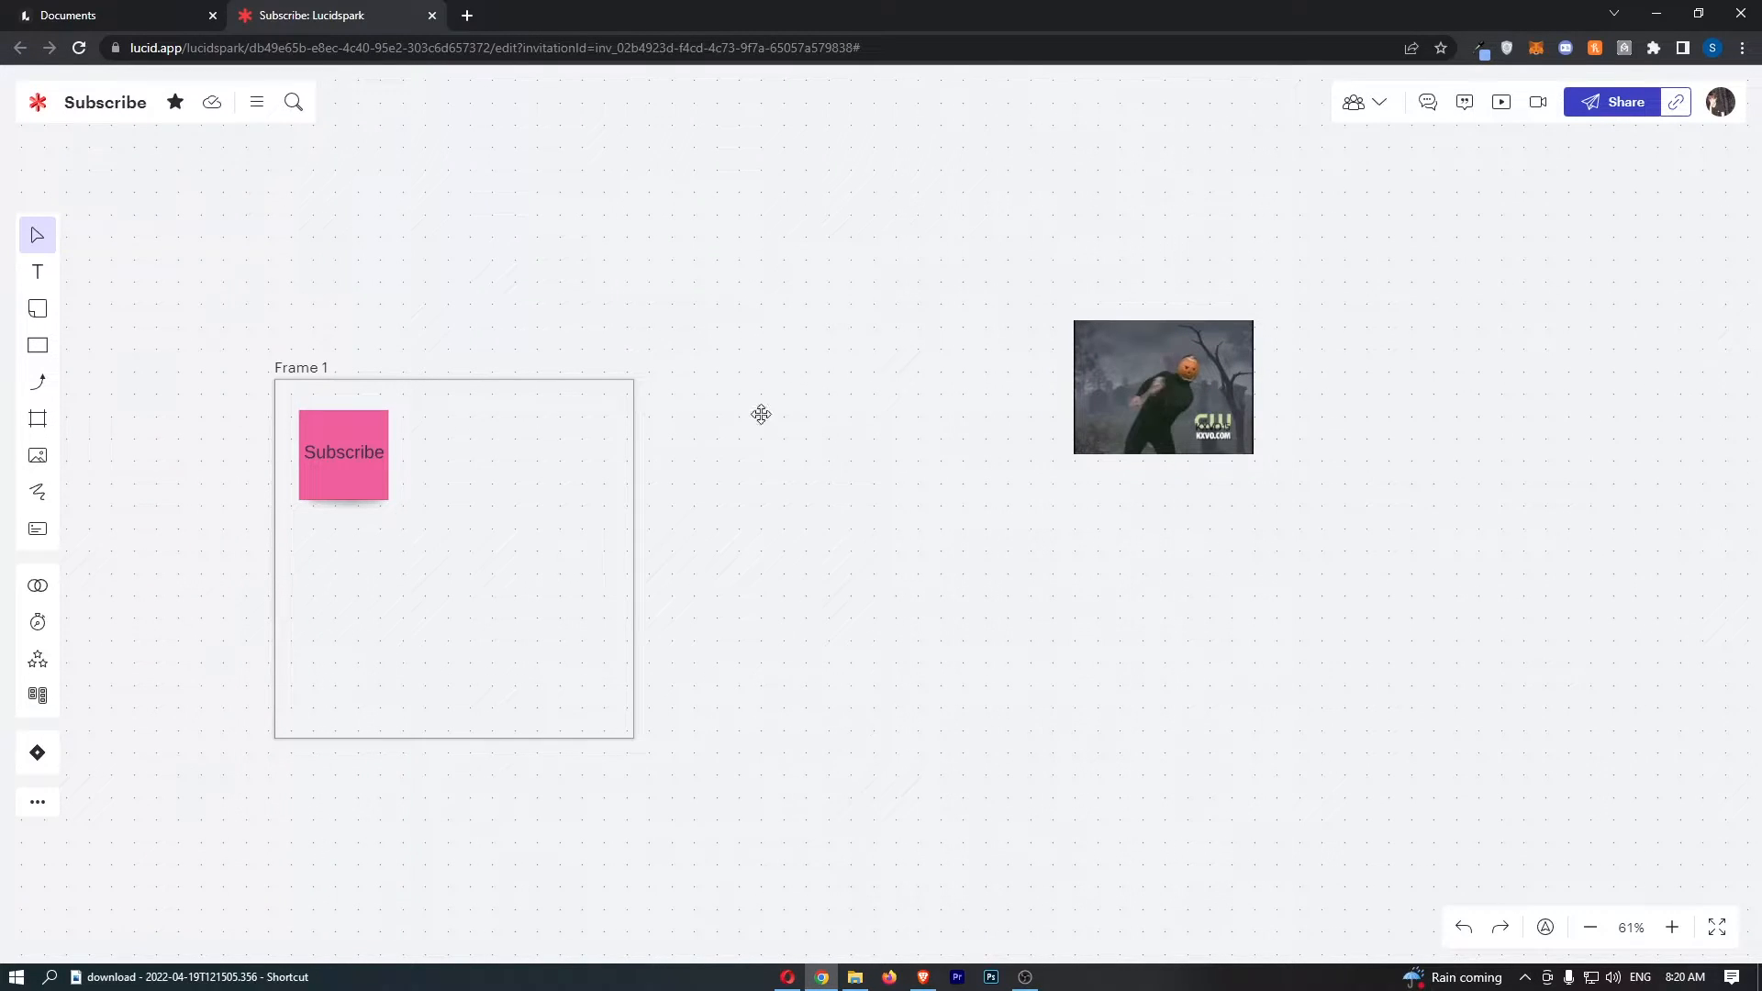
click(1162, 387)
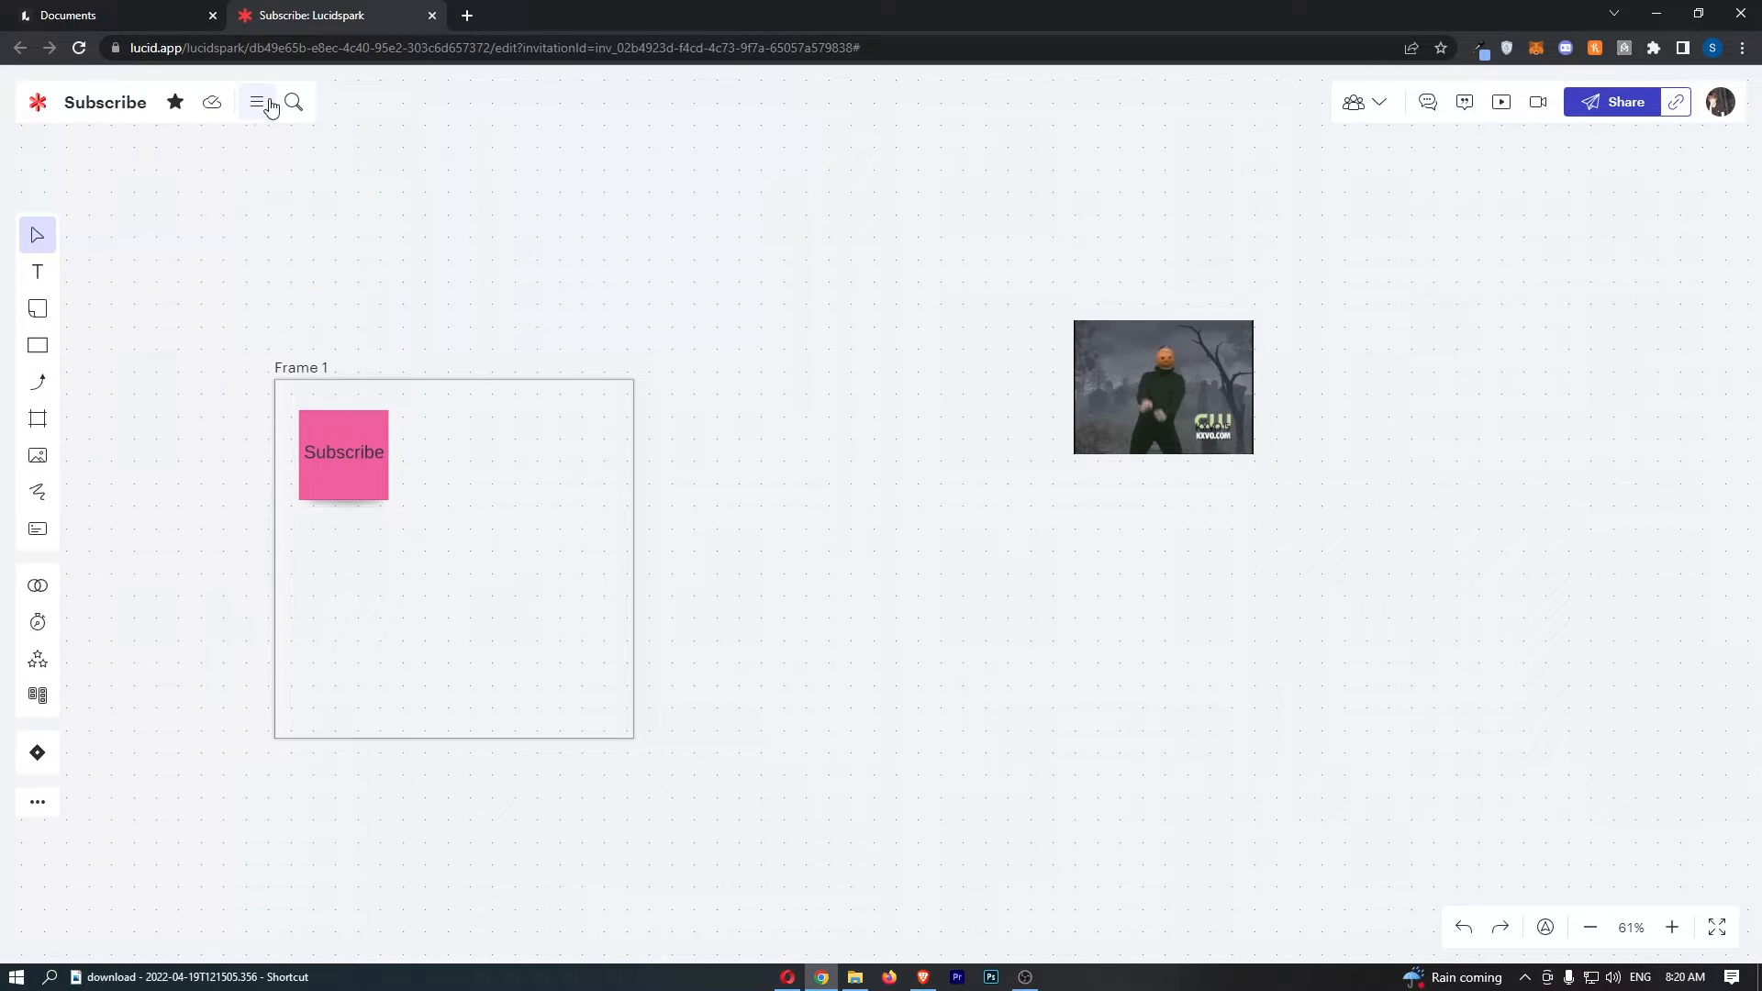
click(257, 102)
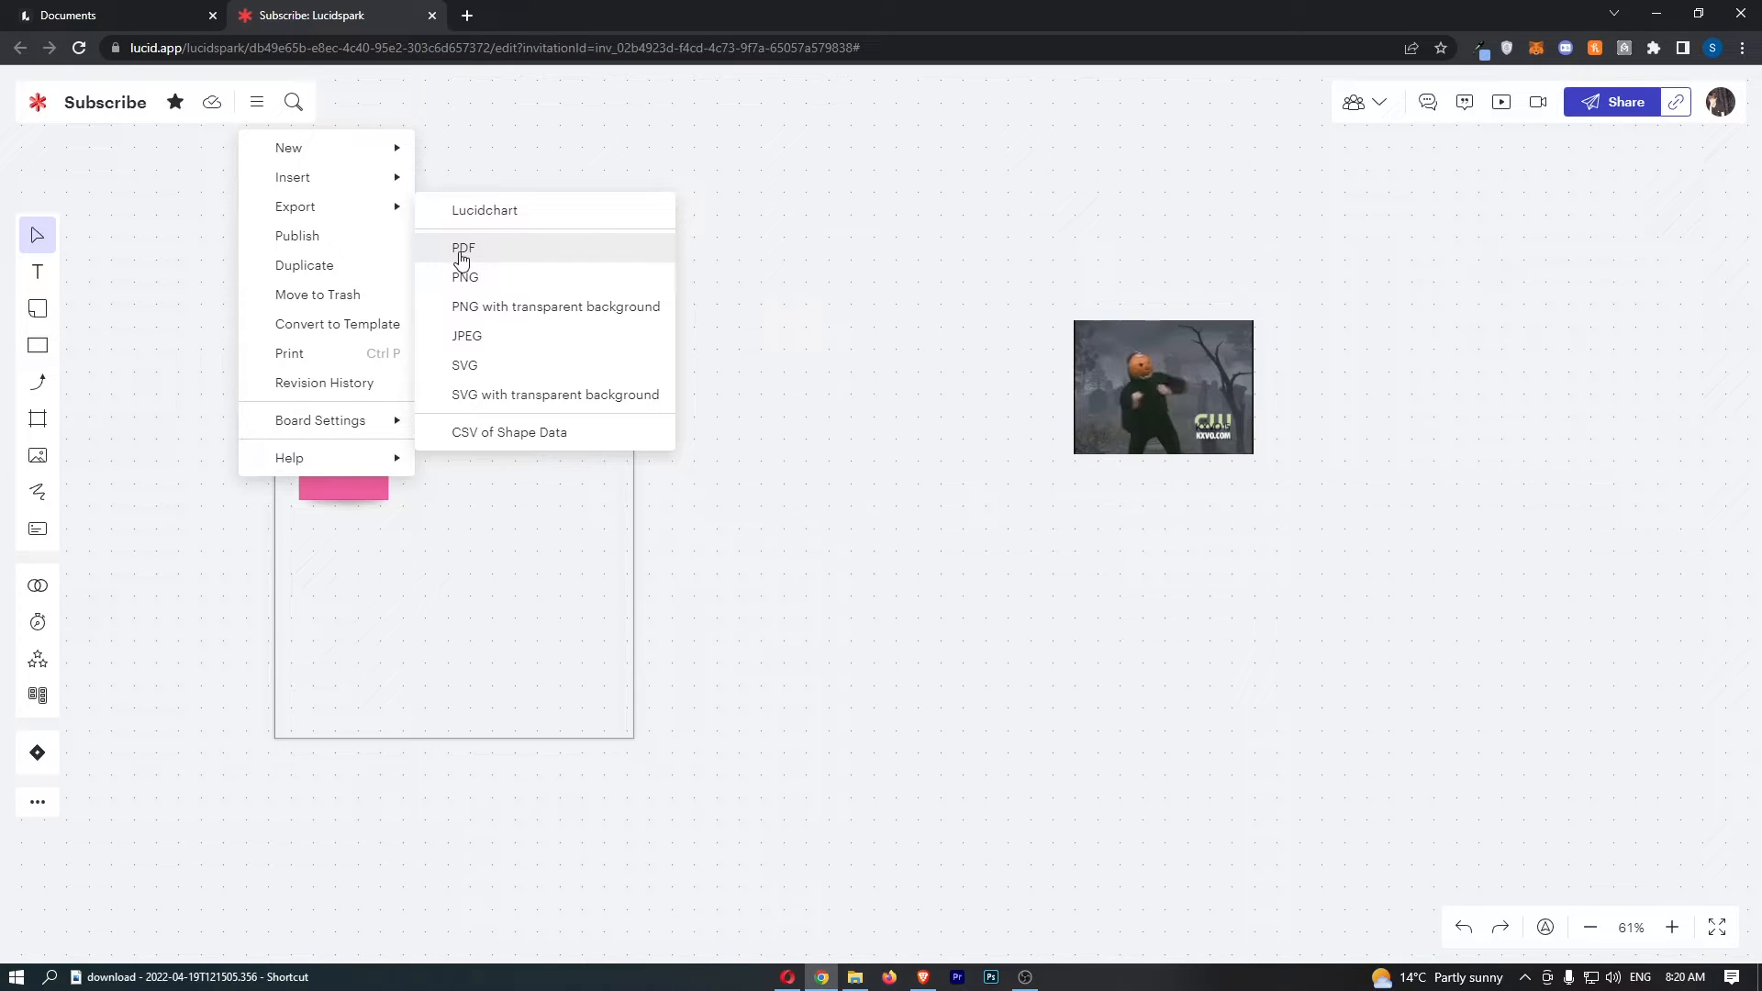
- Choose PDF as the export format from the export list
click(463, 248)
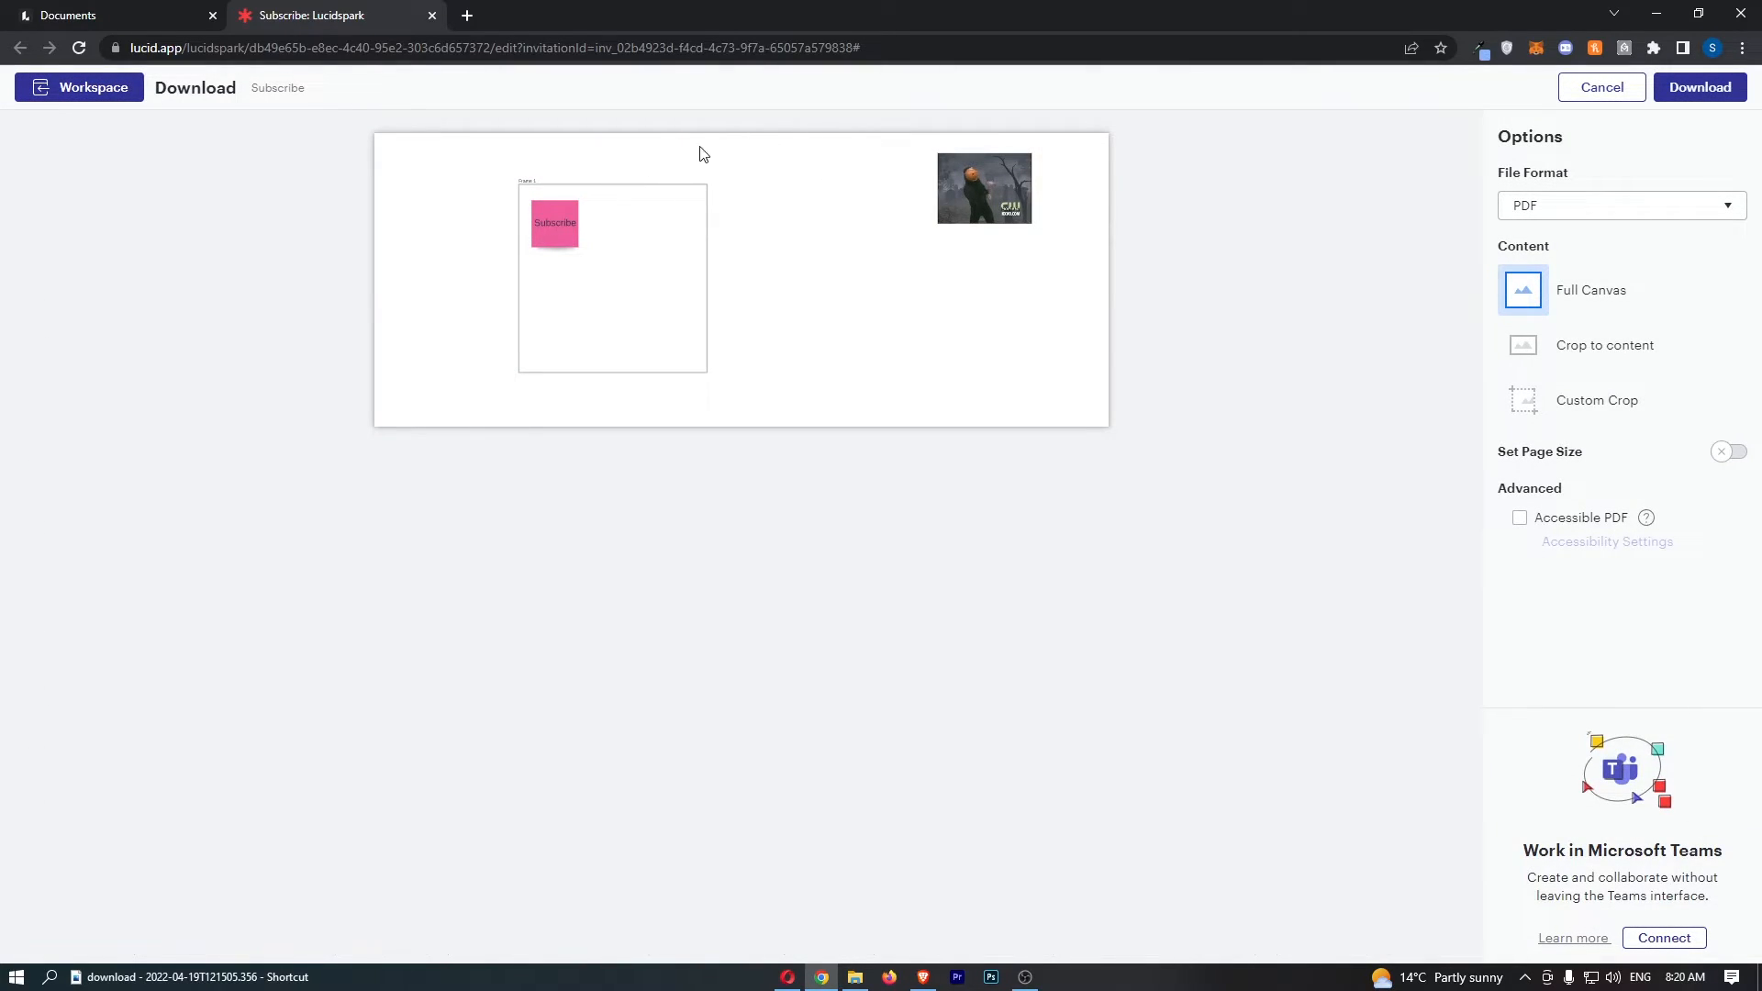
mouse_move(1577, 213)
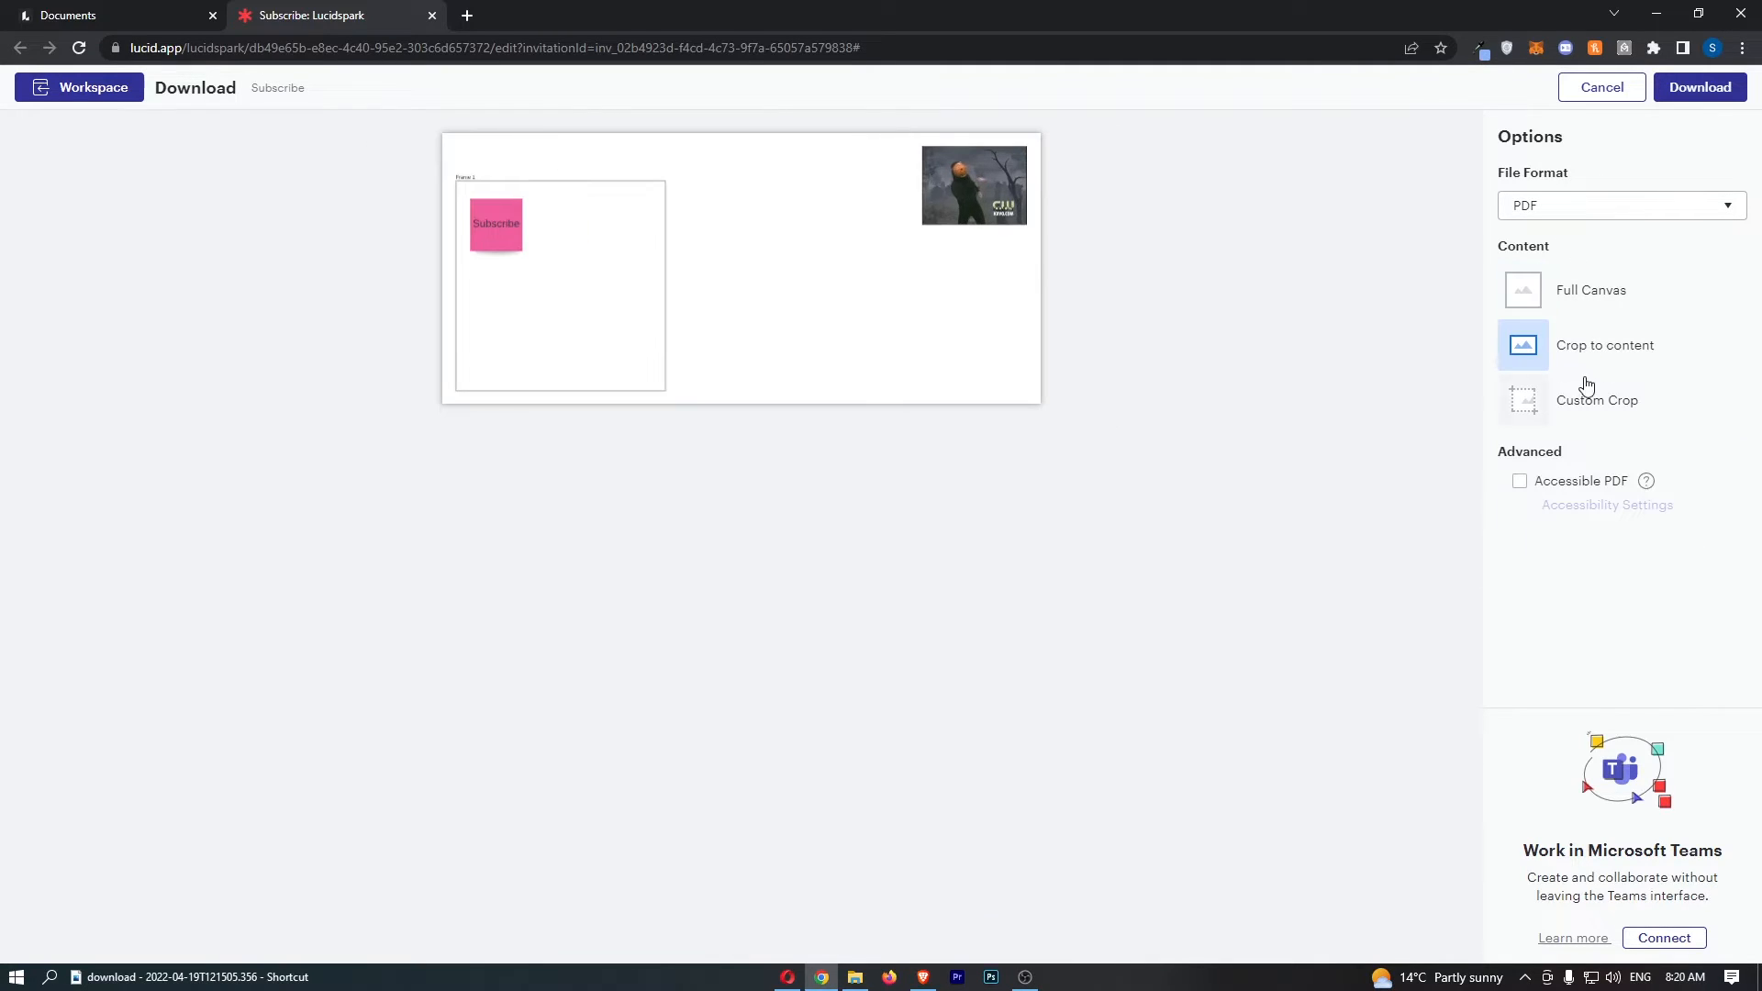
- Try a custom crop, then keep Full Canvas as the PDF export area
click(1597, 398)
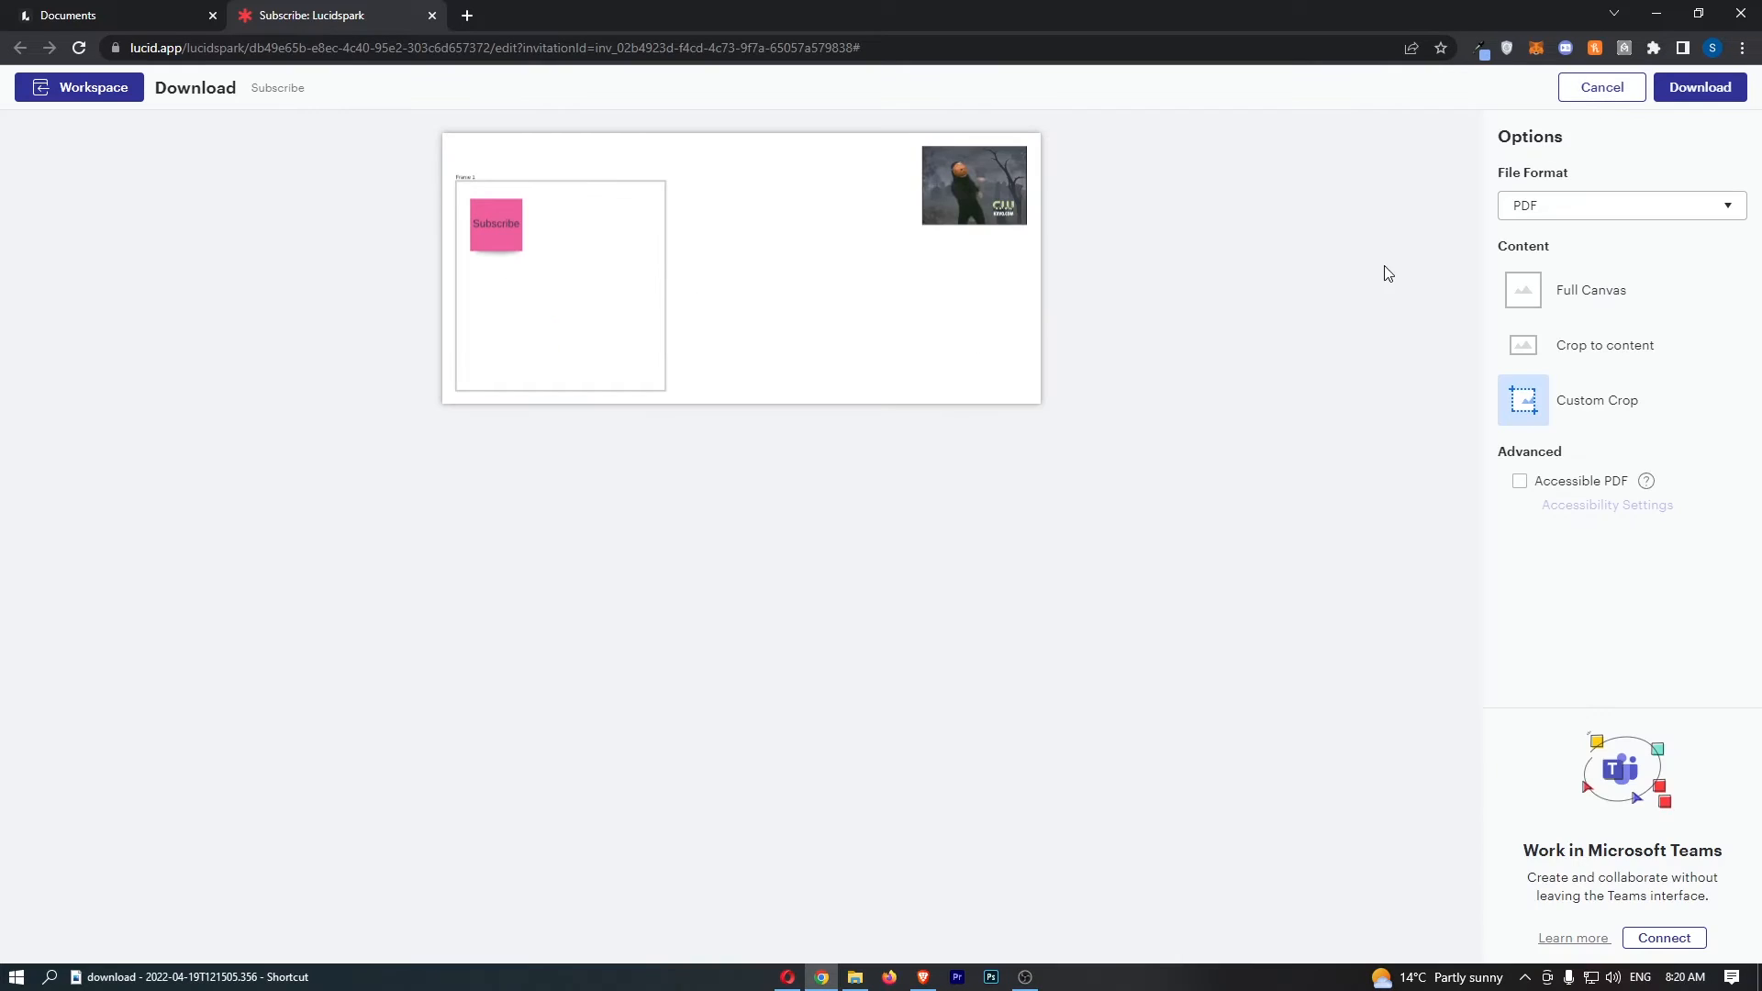
click(1589, 290)
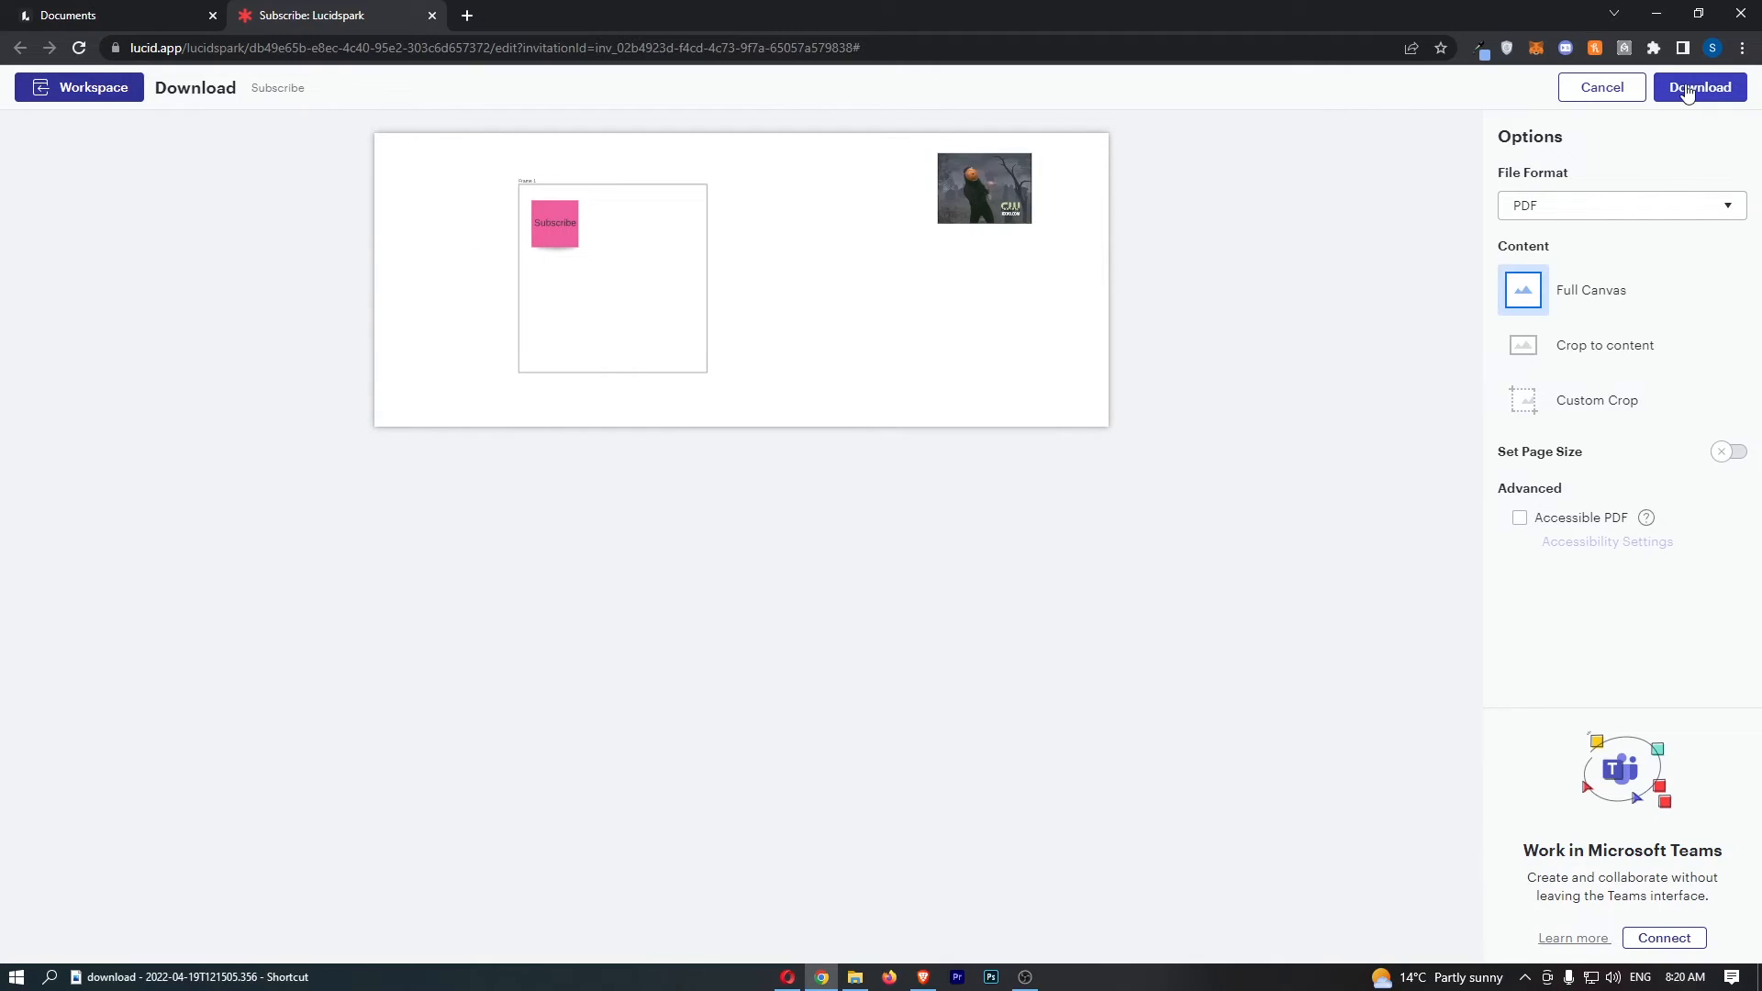
- Download Subscribe.pdf and view it in Chrome's PDF viewer
click(1699, 86)
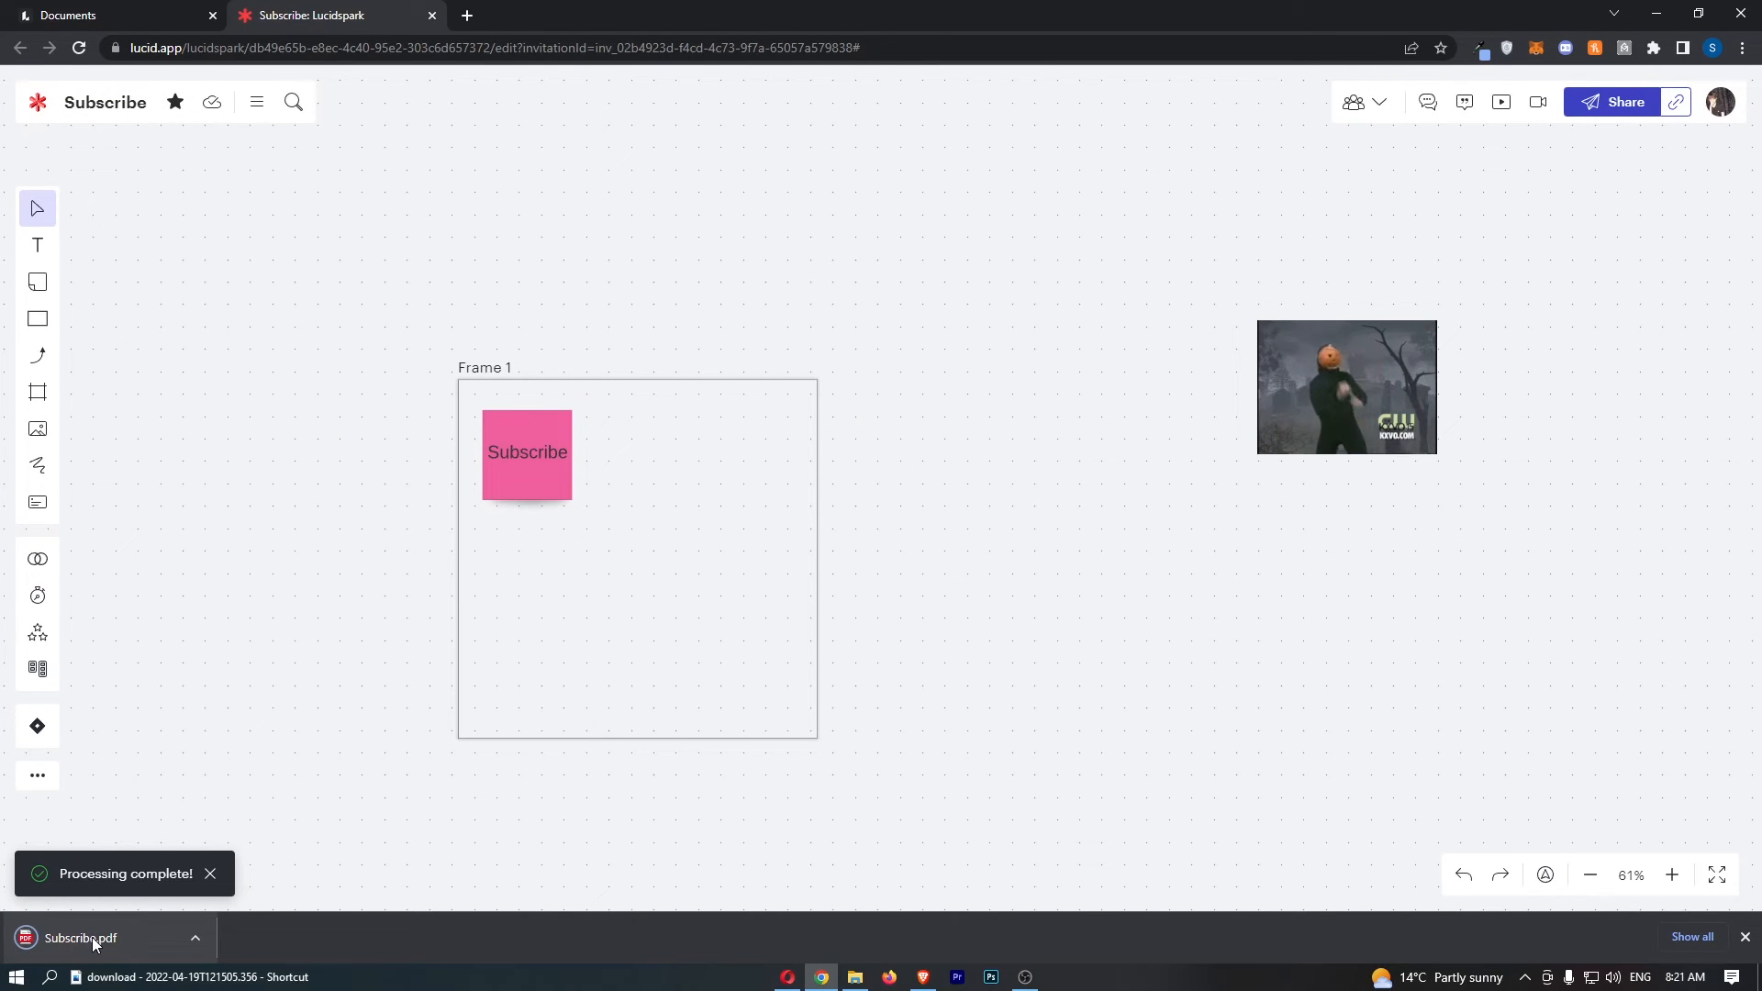
click(75, 938)
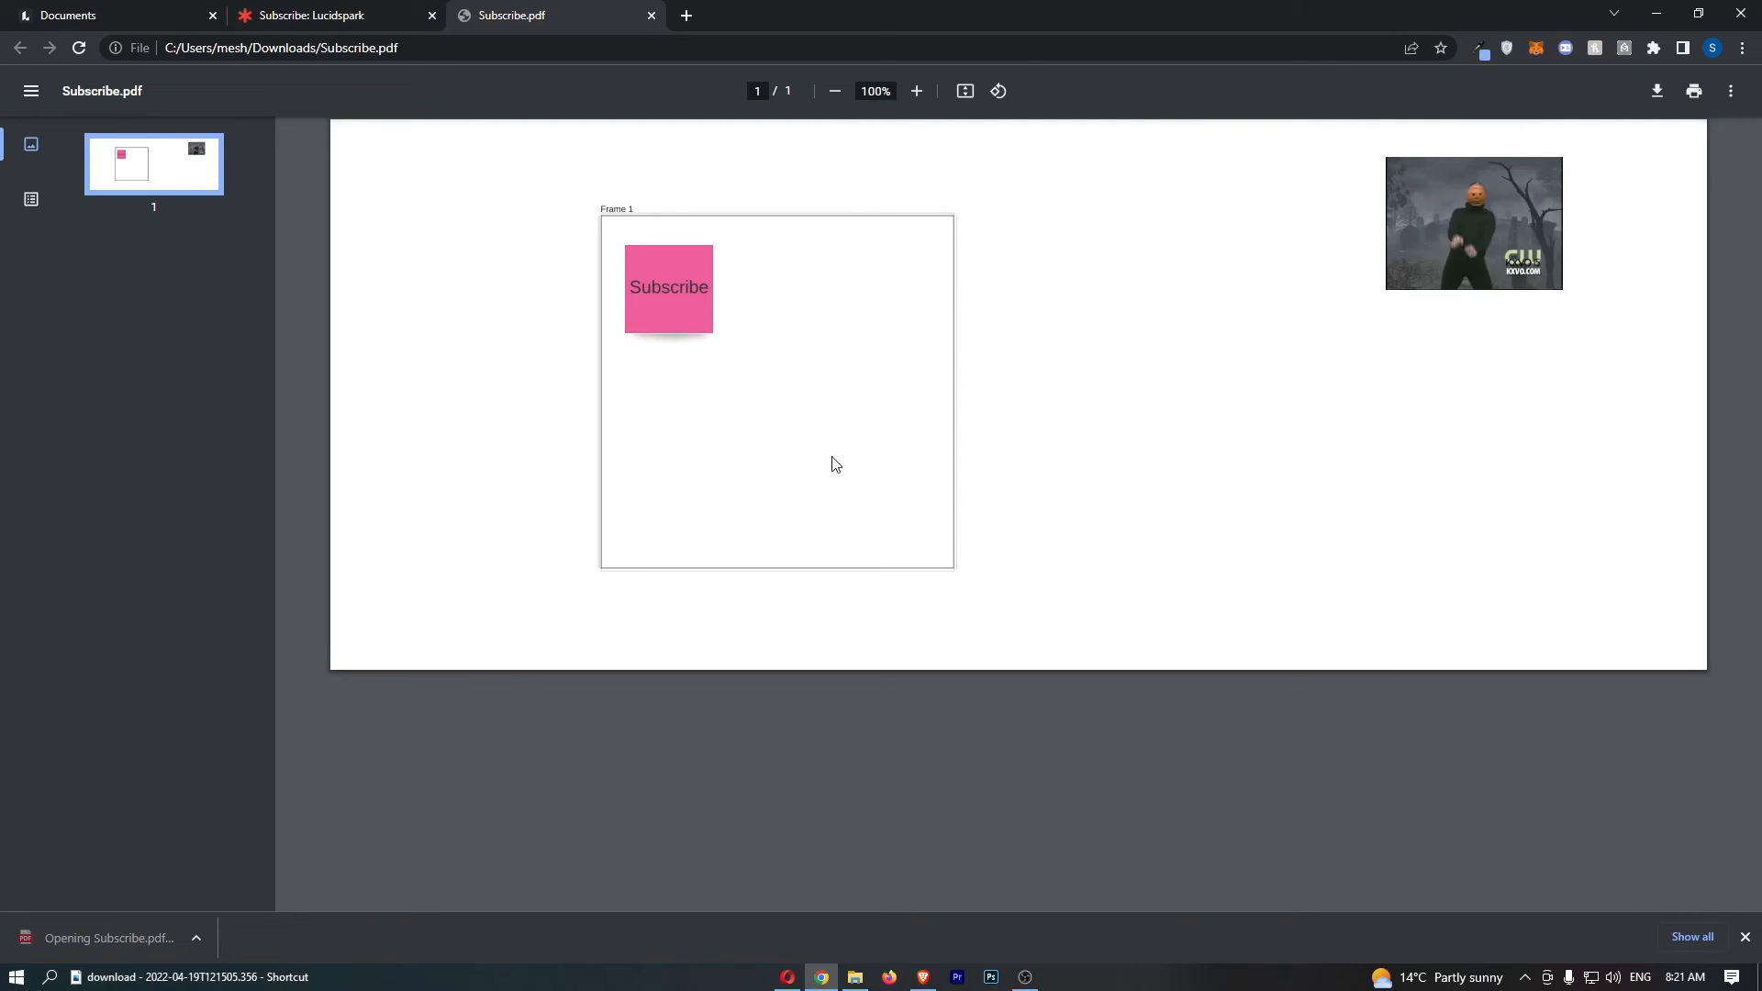